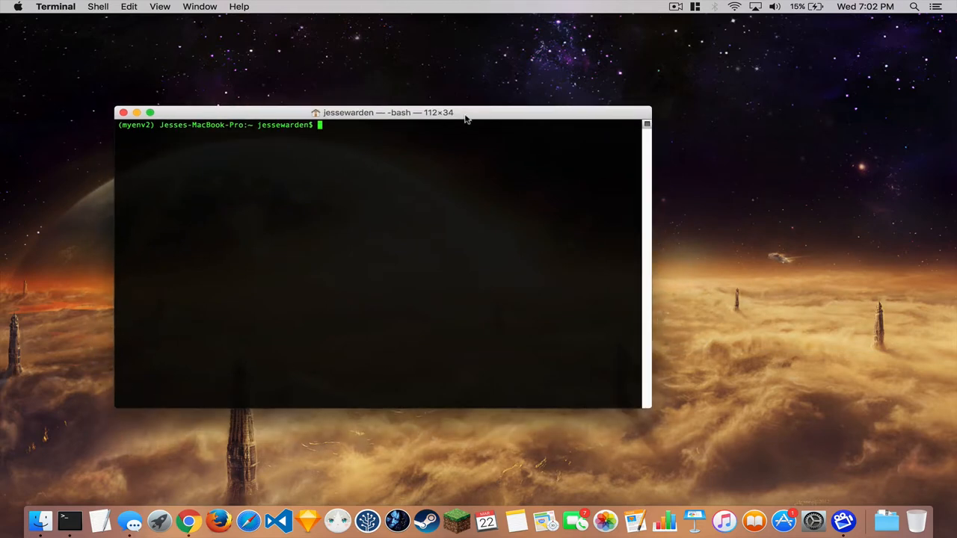
pyautogui.moveTo(278, 521)
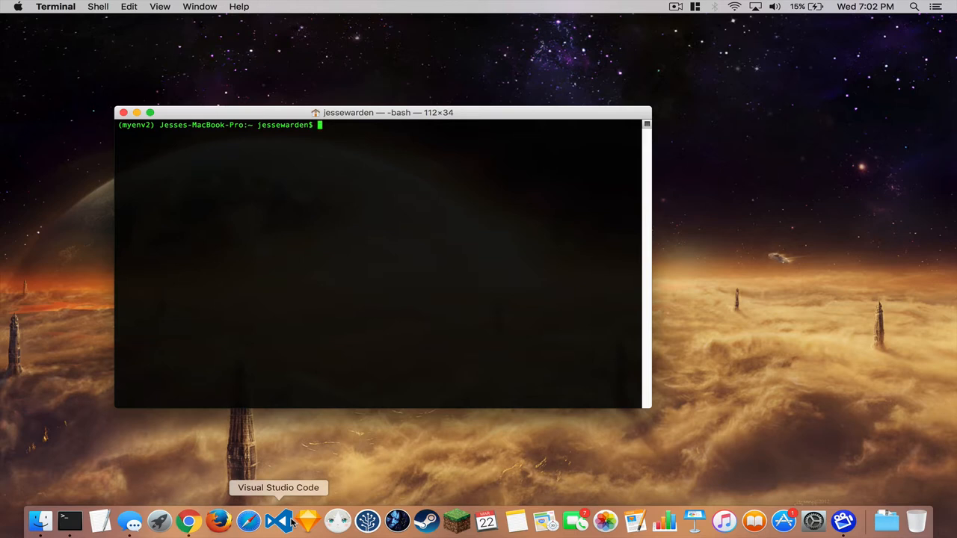
pyautogui.moveTo(363, 299)
pyautogui.write('python')
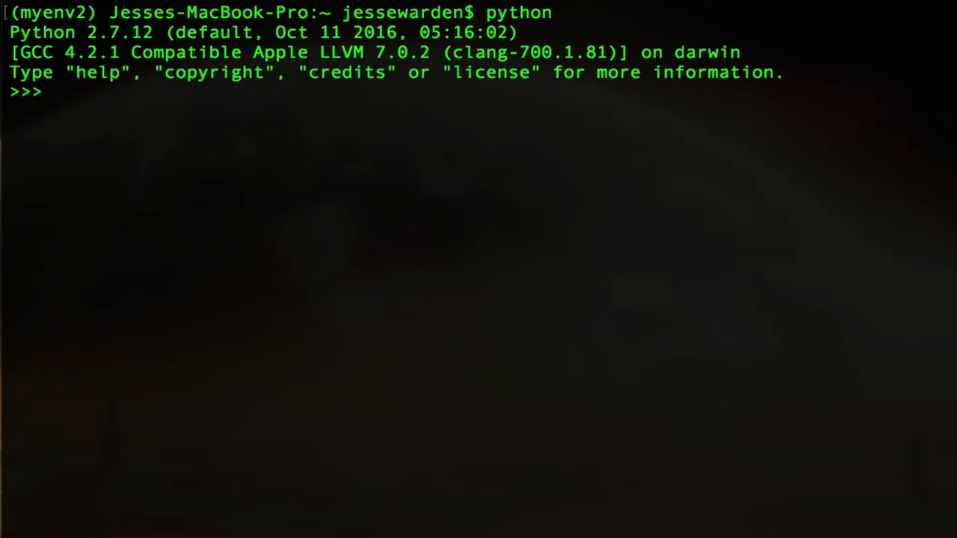
# Exit the Python interpreter, confirm Homebrew Python is installed and resolves to /usr/local/bin/python
pyautogui.press('ctrl+c')
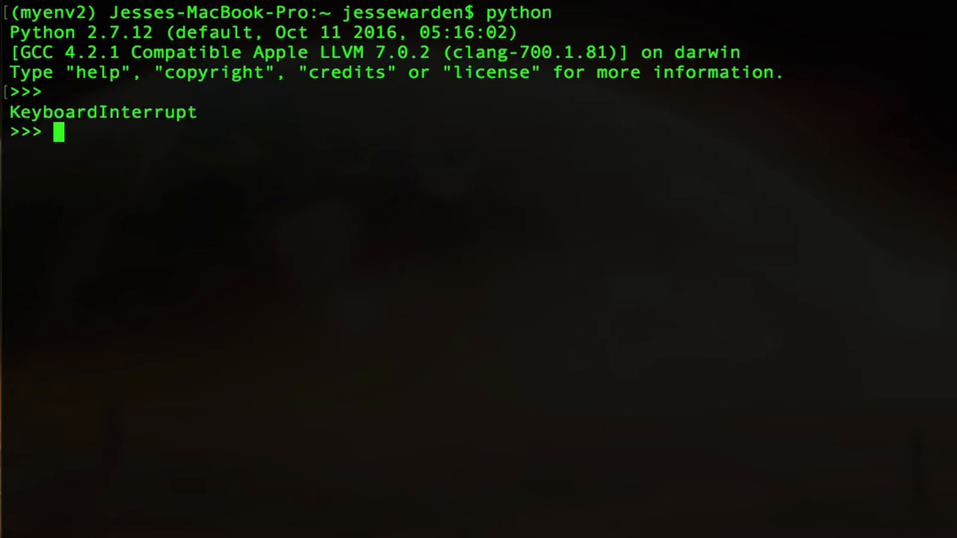
pyautogui.press('ctrl+d')
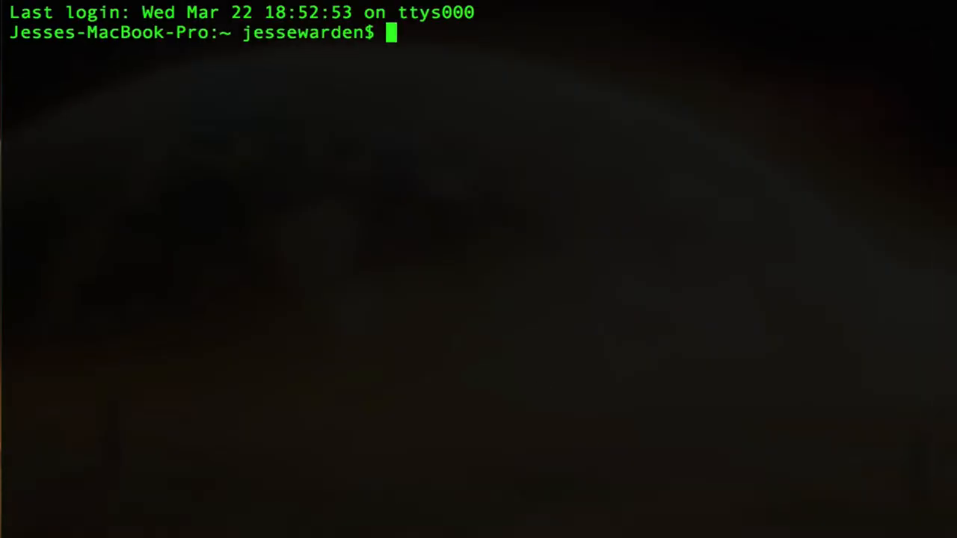
pyautogui.write('brew install python')
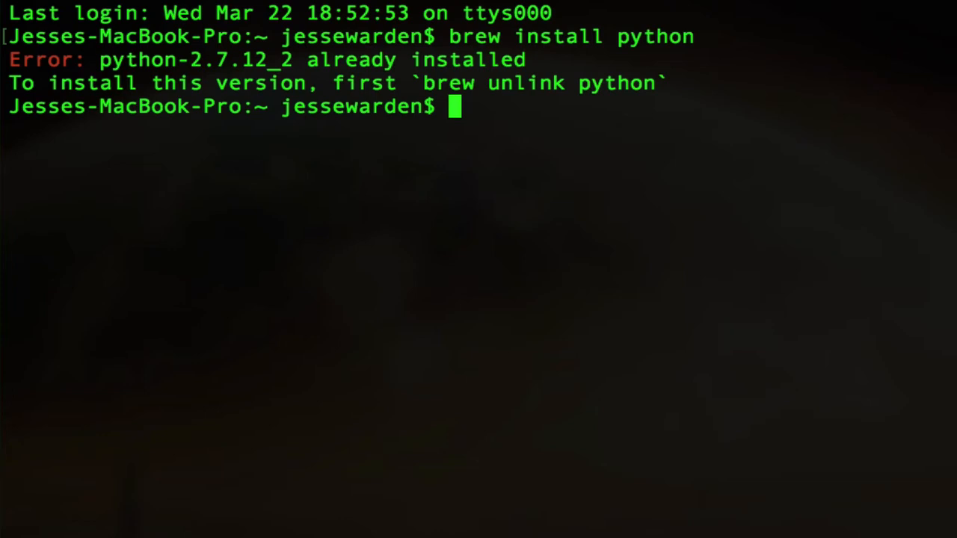
pyautogui.write('which')
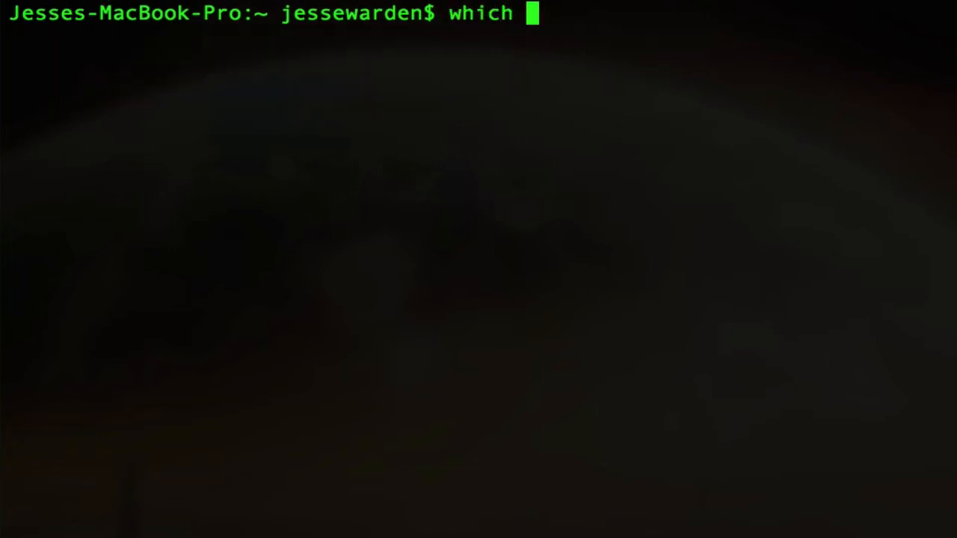
pyautogui.write('python')
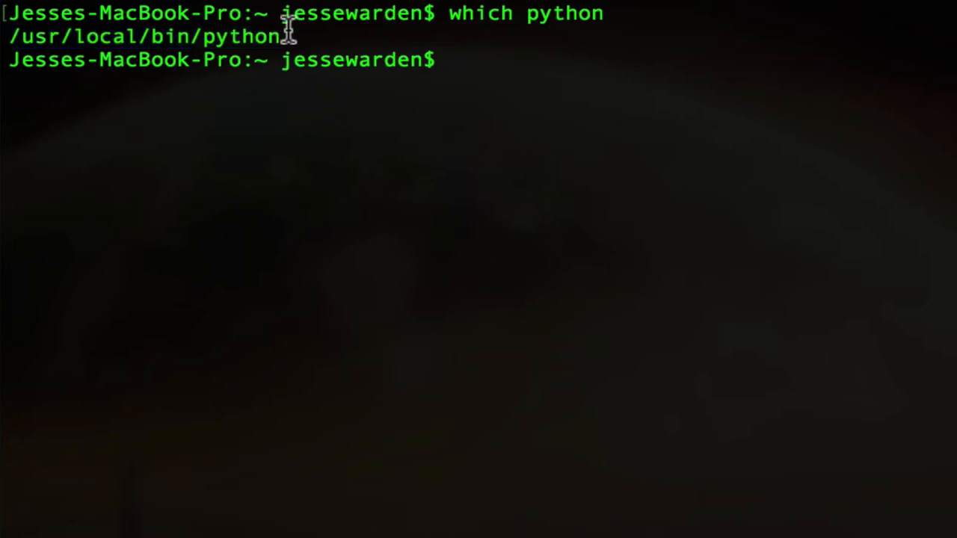
pyautogui.moveTo(463, 126)
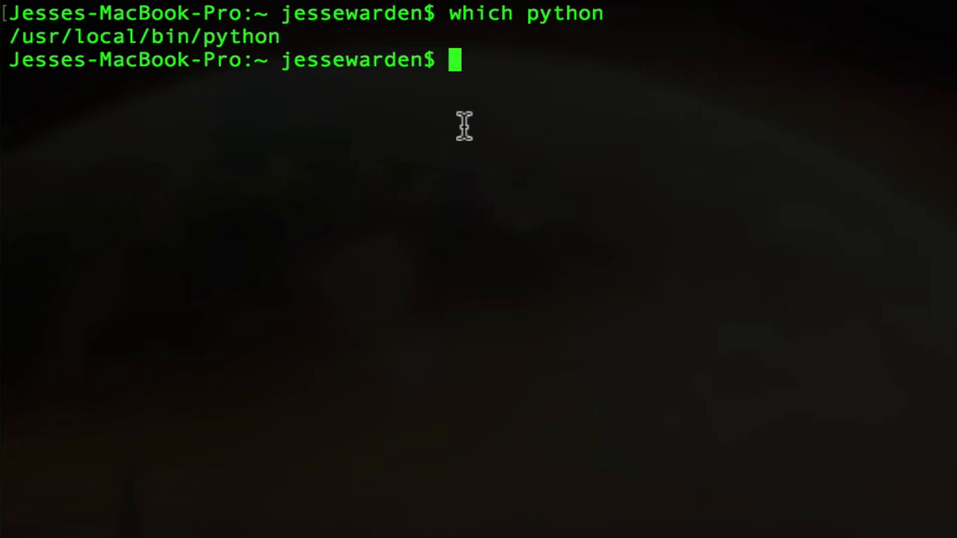
pyautogui.moveTo(284, 30)
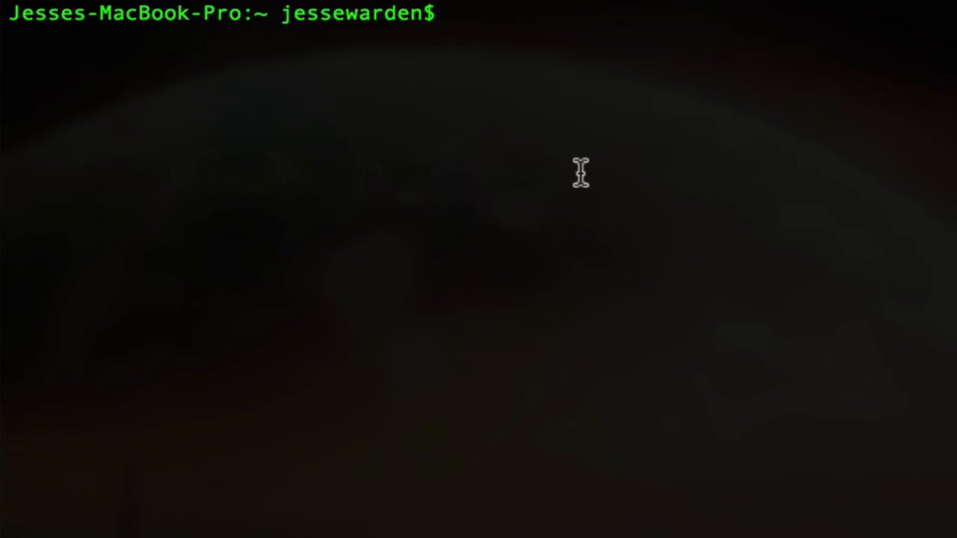
# Run pip install virtualenv and see it reported as already satisfied
pyautogui.write('pip')
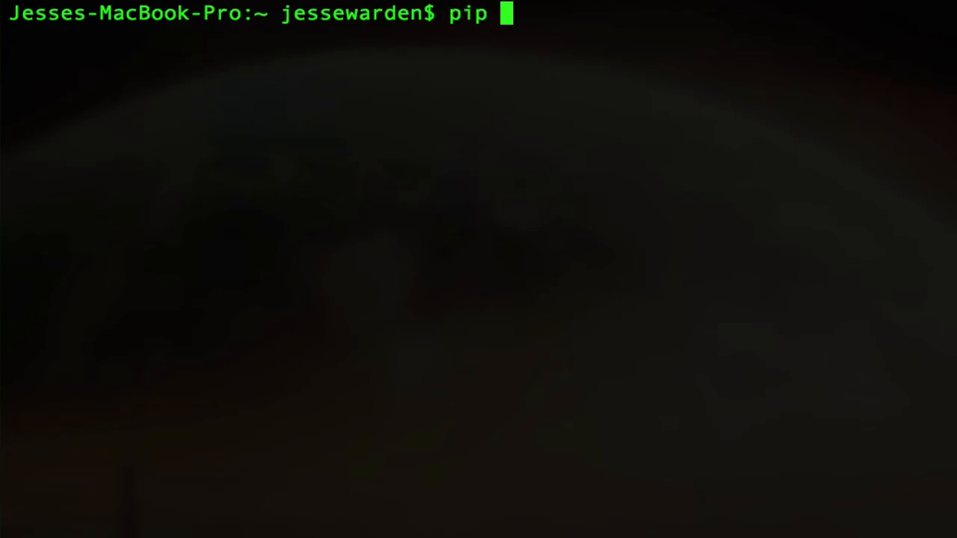
pyautogui.write('install virtualenv')
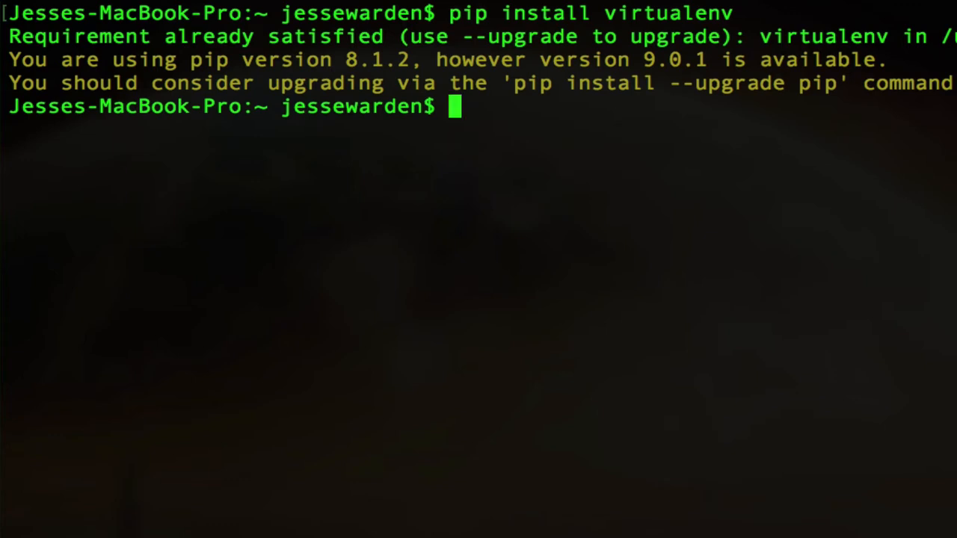
pyautogui.moveTo(679, 14)
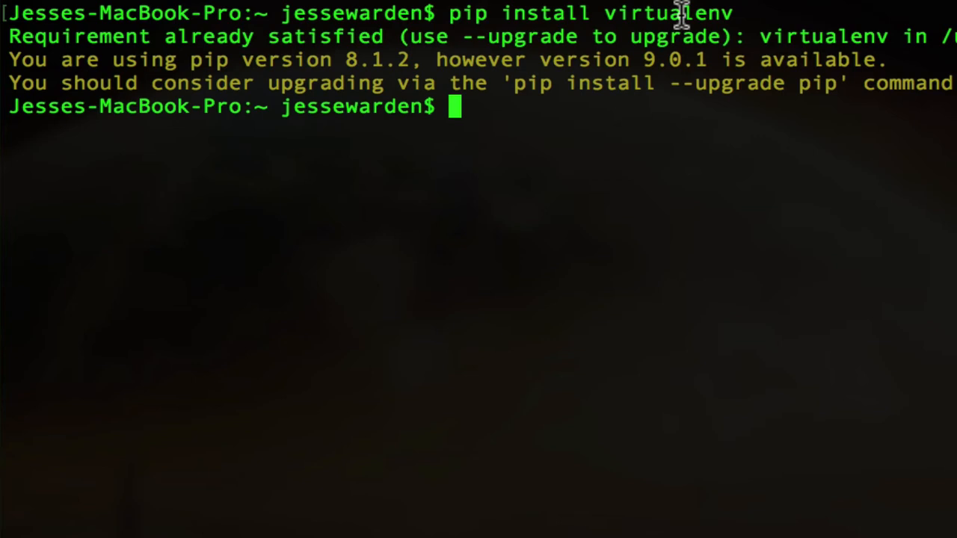
pyautogui.doubleClick(667, 12)
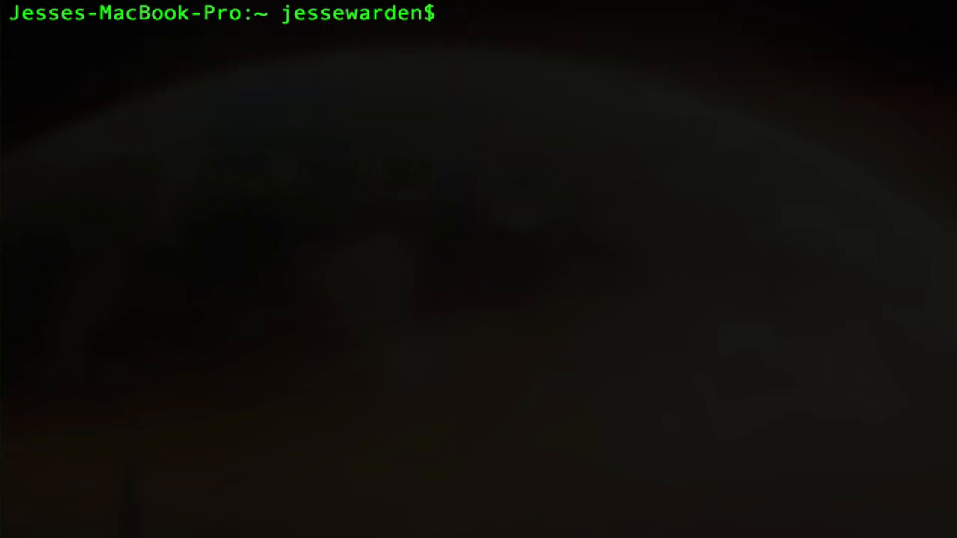
# Create the virtual environment myenv5 in the home folder with virtualenv
pyautogui.write('cd ~')
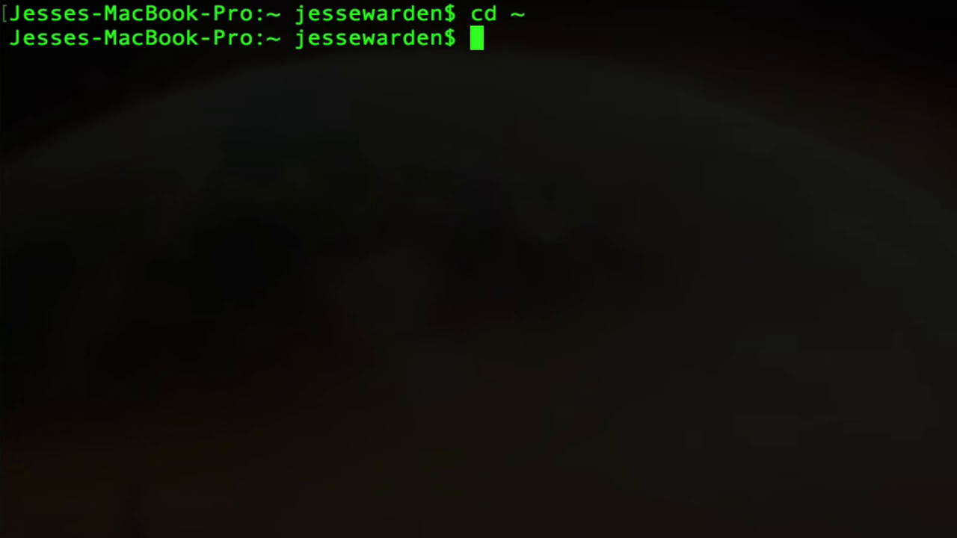
pyautogui.write('ls')
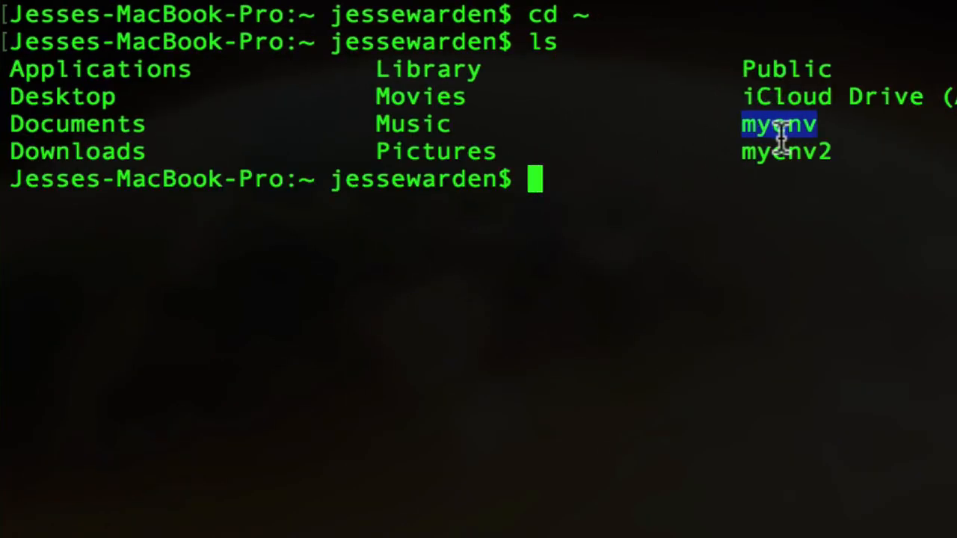
pyautogui.moveTo(792, 192)
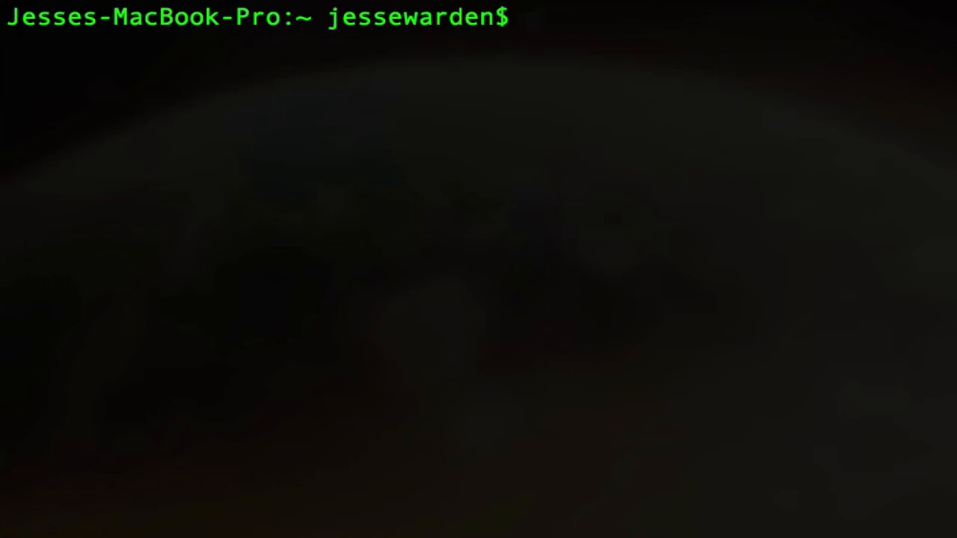
pyautogui.write('mkdir')
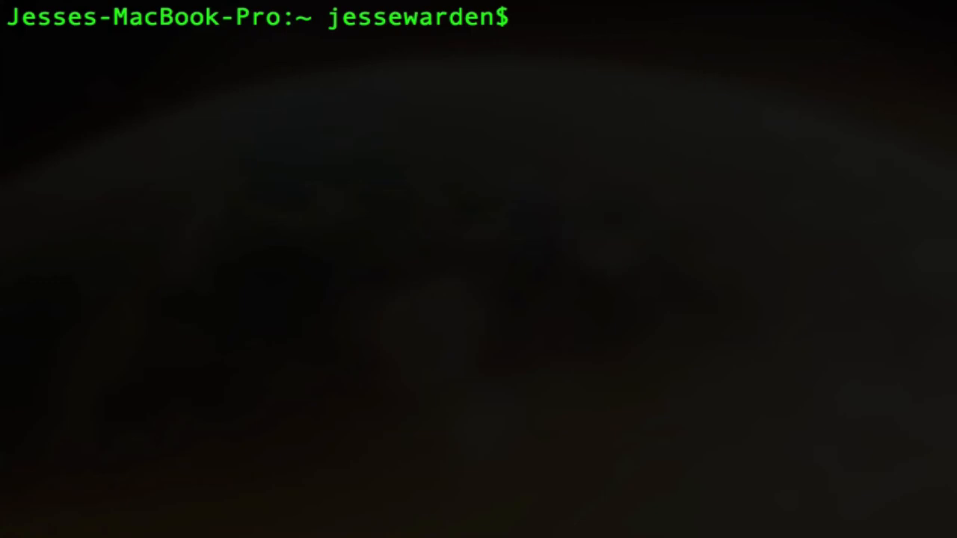
pyautogui.write('virtualenv')
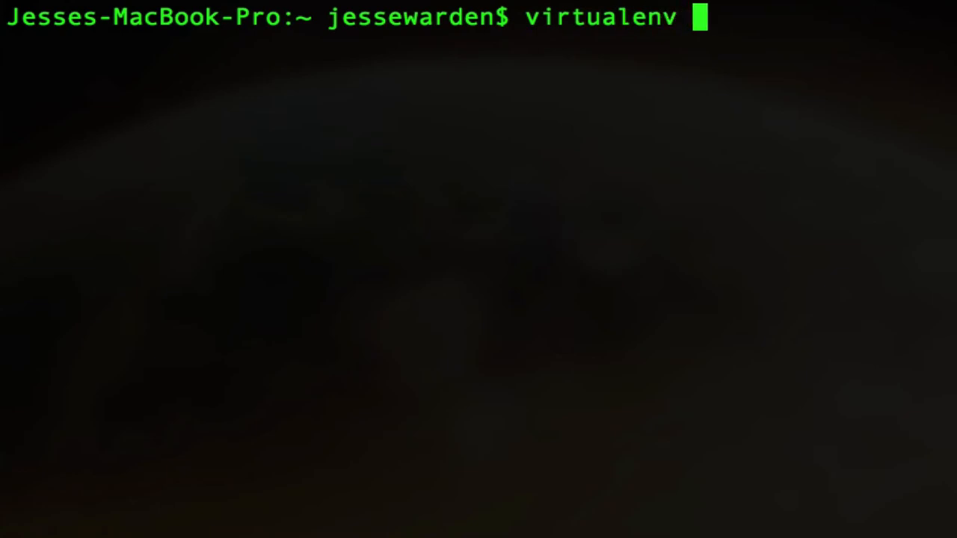
pyautogui.write('myenv5')
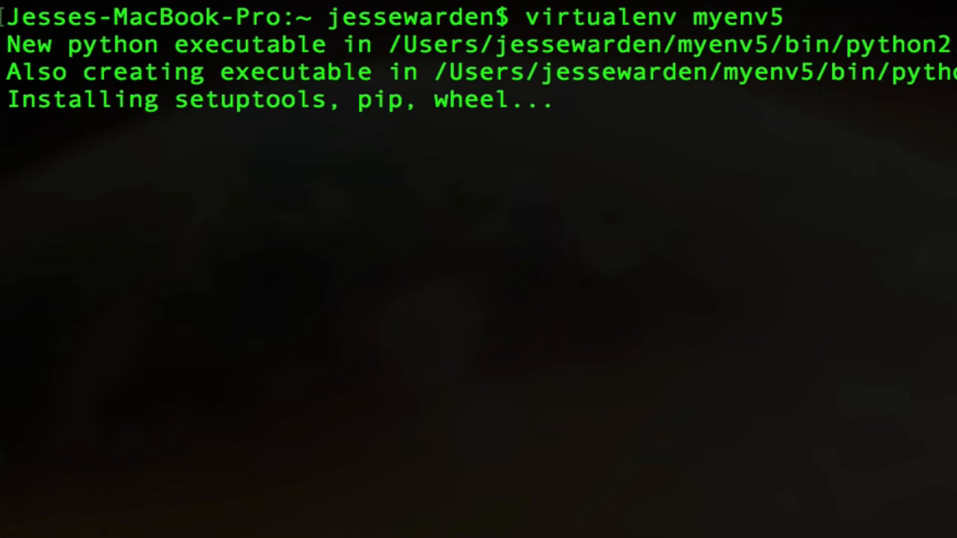
pyautogui.doubleClick(736, 16)
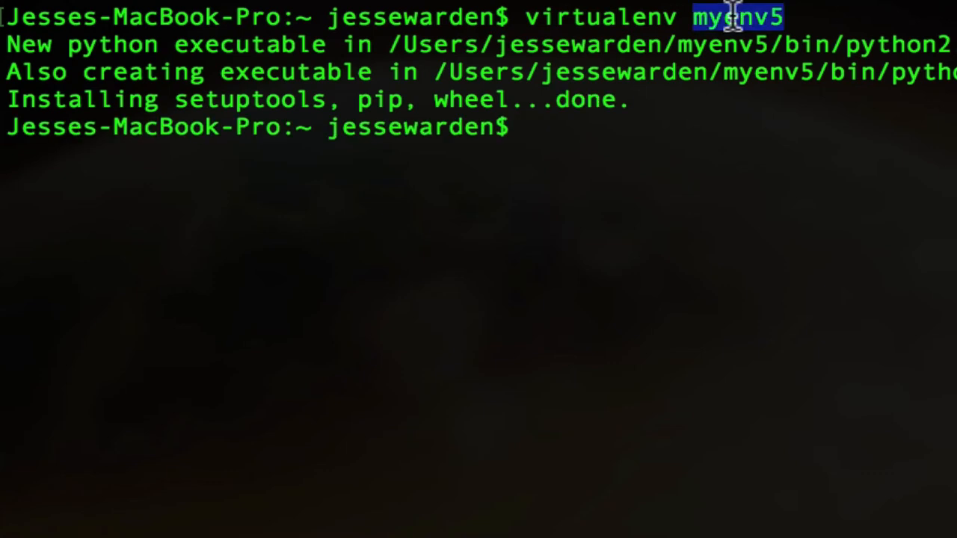
pyautogui.moveTo(826, 356)
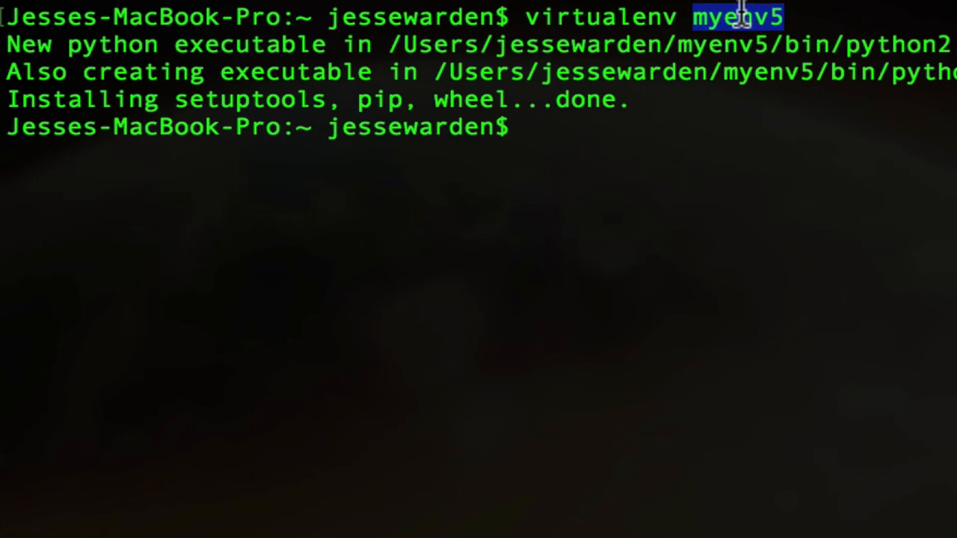
pyautogui.moveTo(724, 233)
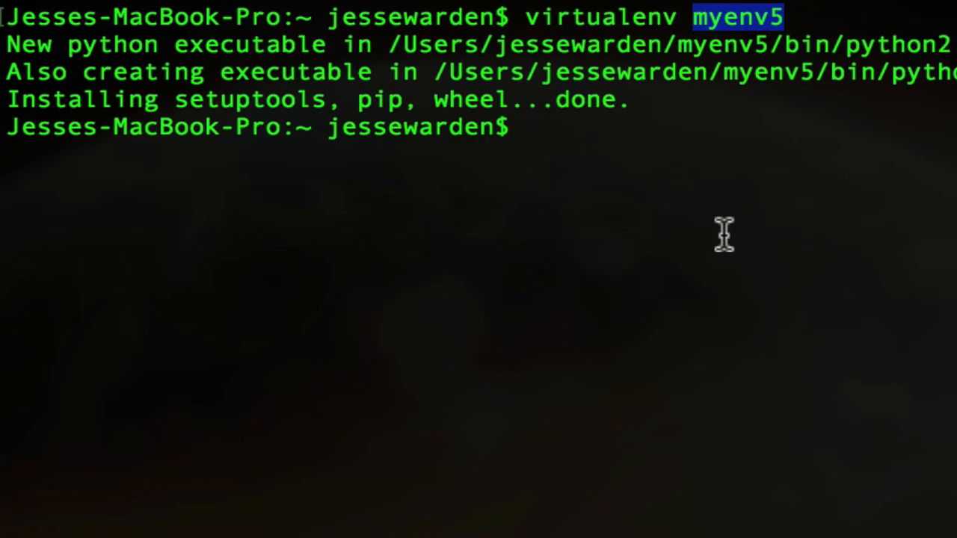
# Activate myenv, install awscli with pip, and start aws configure
pyautogui.write('source myenv5/bin/activate')
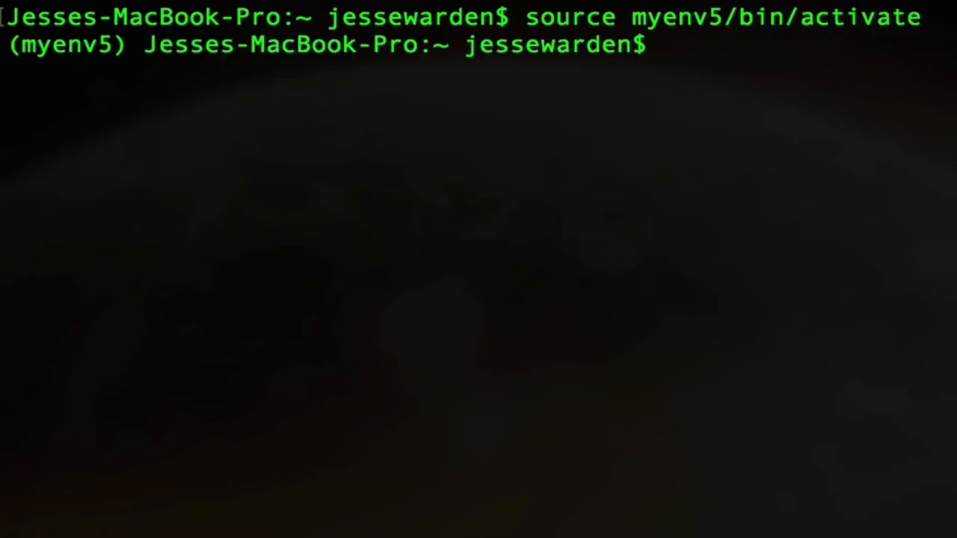
pyautogui.doubleClick(66, 45)
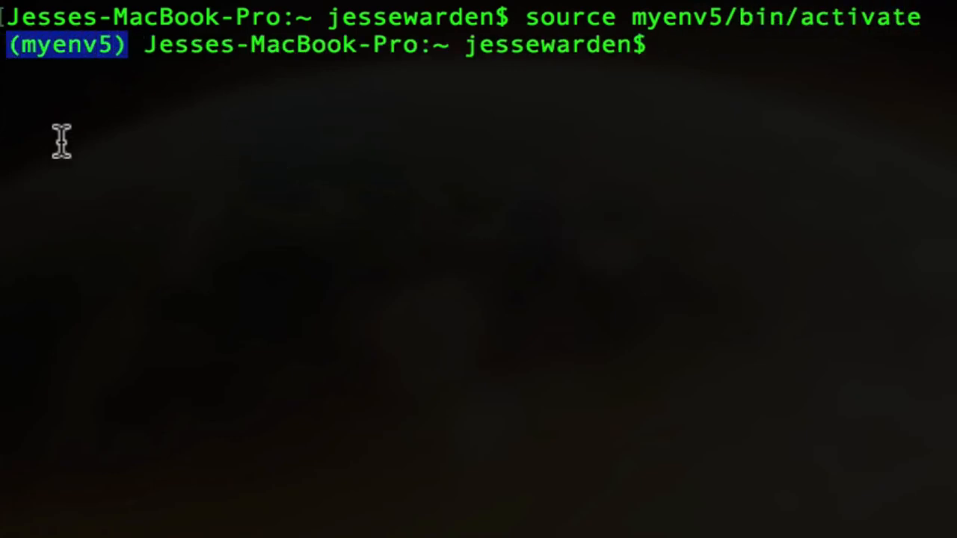
pyautogui.moveTo(496, 177)
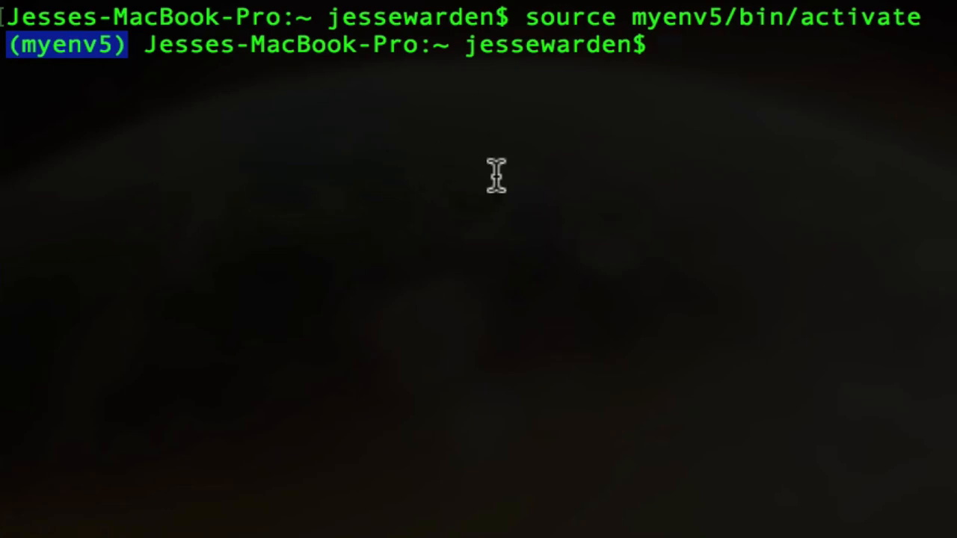
pyautogui.moveTo(765, 243)
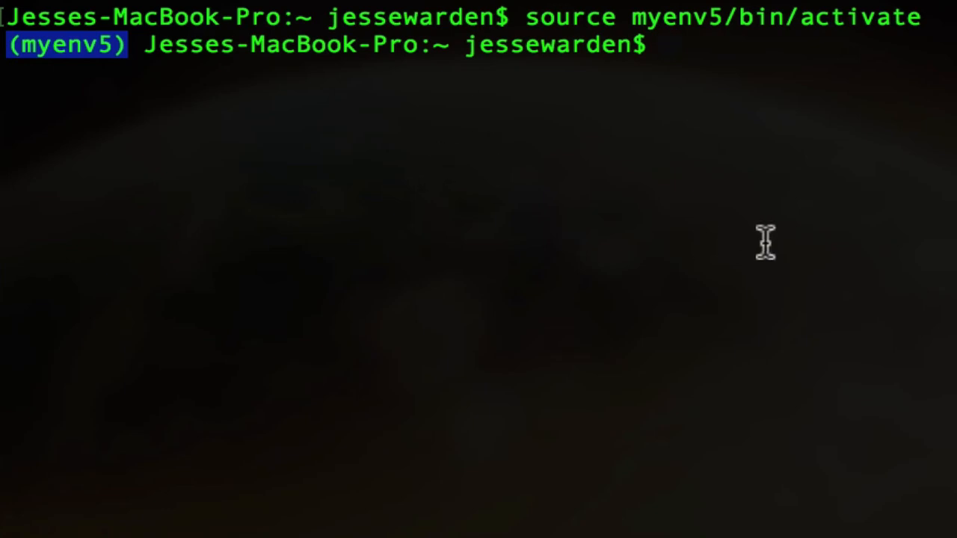
pyautogui.moveTo(763, 240)
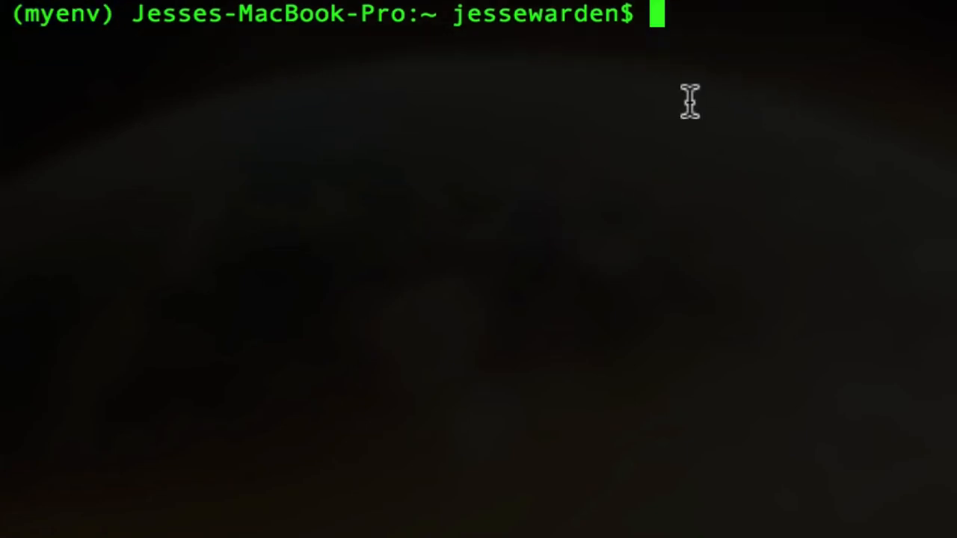
pyautogui.write('pip install')
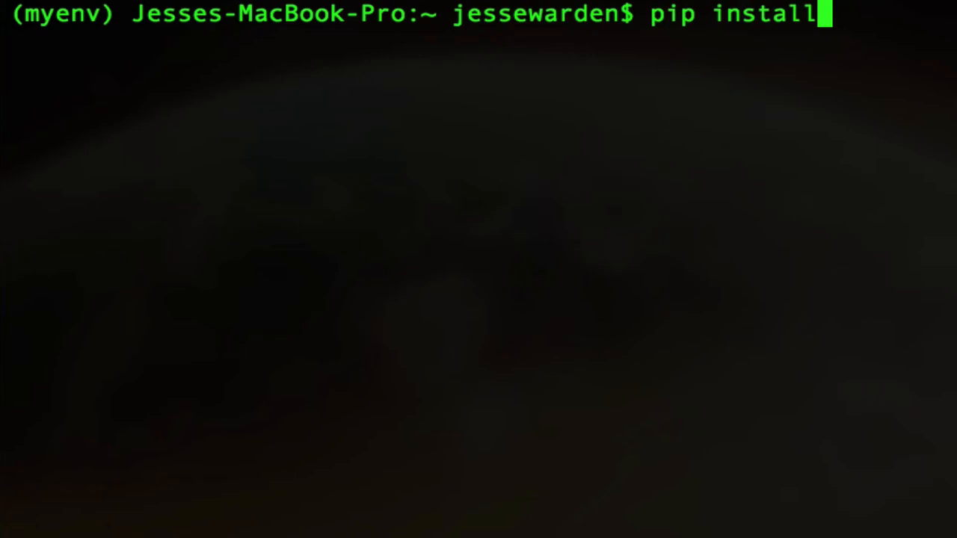
pyautogui.write('" "')
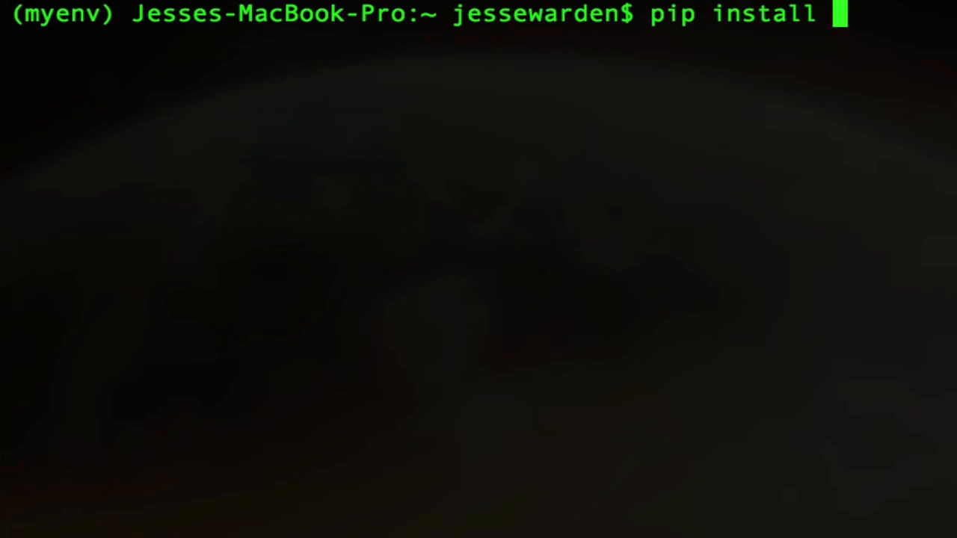
pyautogui.moveTo(61, 16)
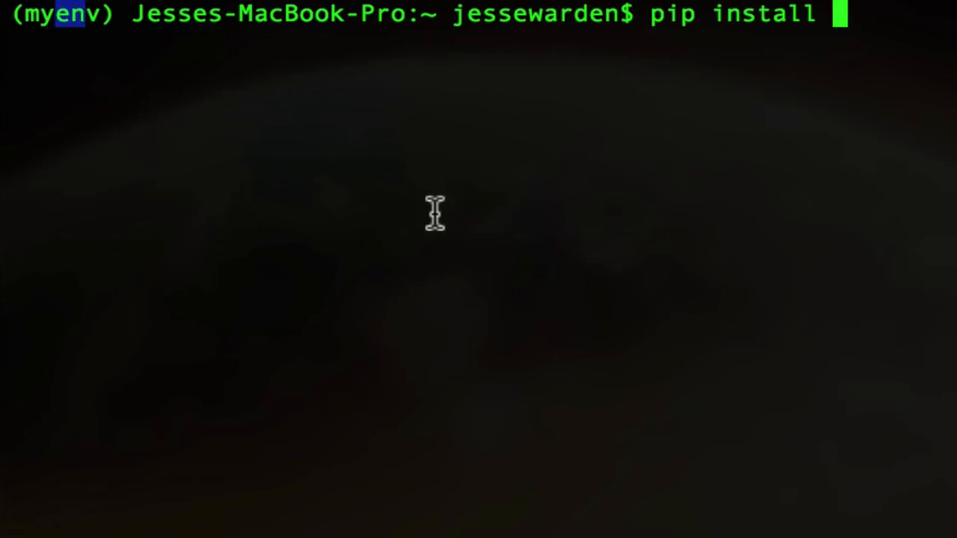
pyautogui.moveTo(854, 190)
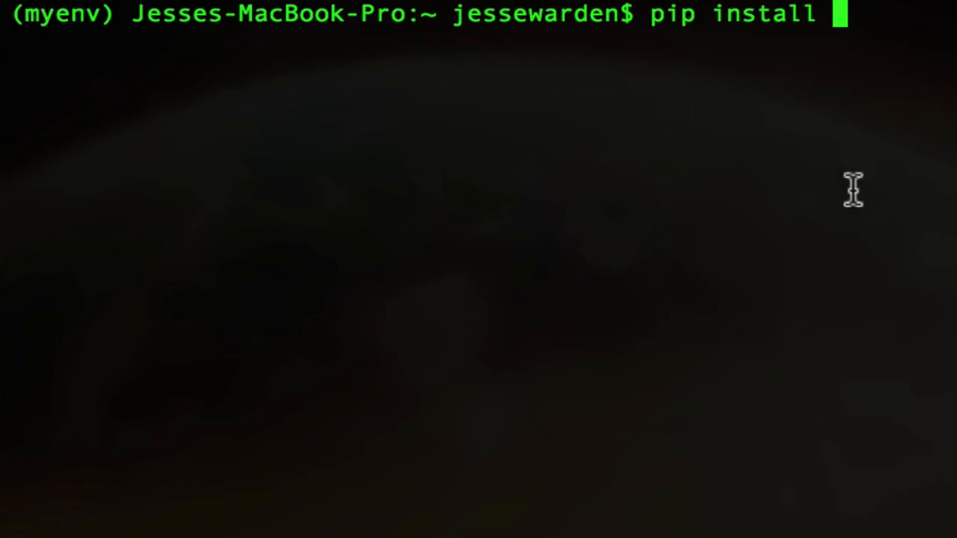
pyautogui.moveTo(868, 248)
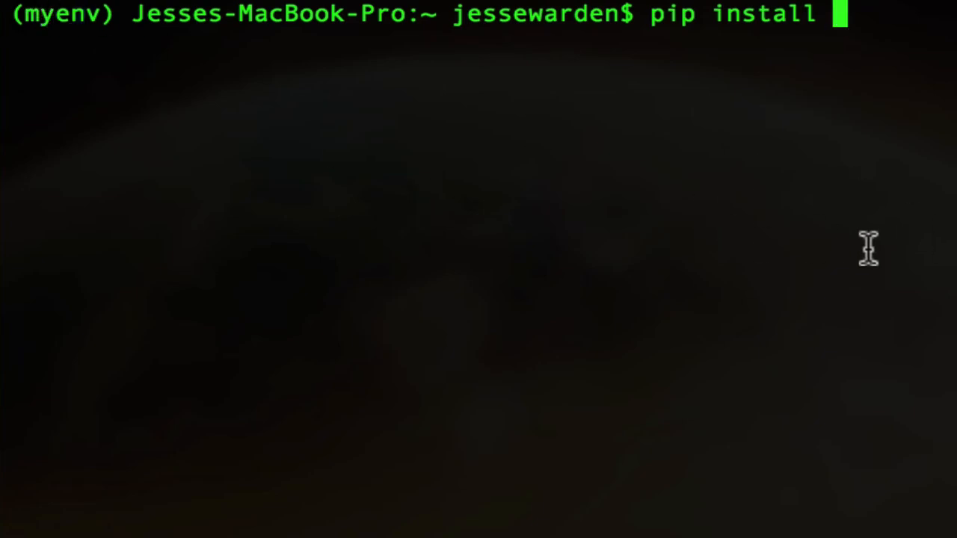
pyautogui.write('a')
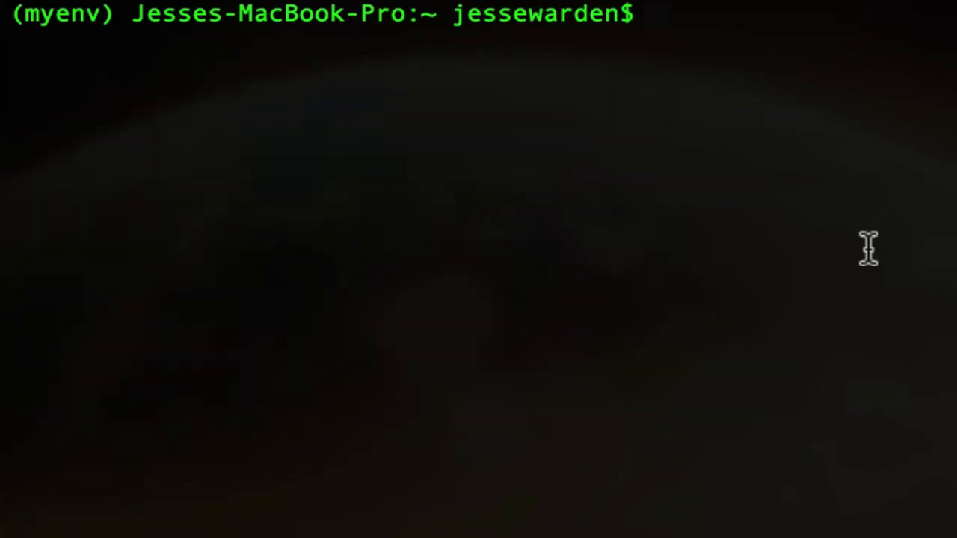
pyautogui.write('aws config')
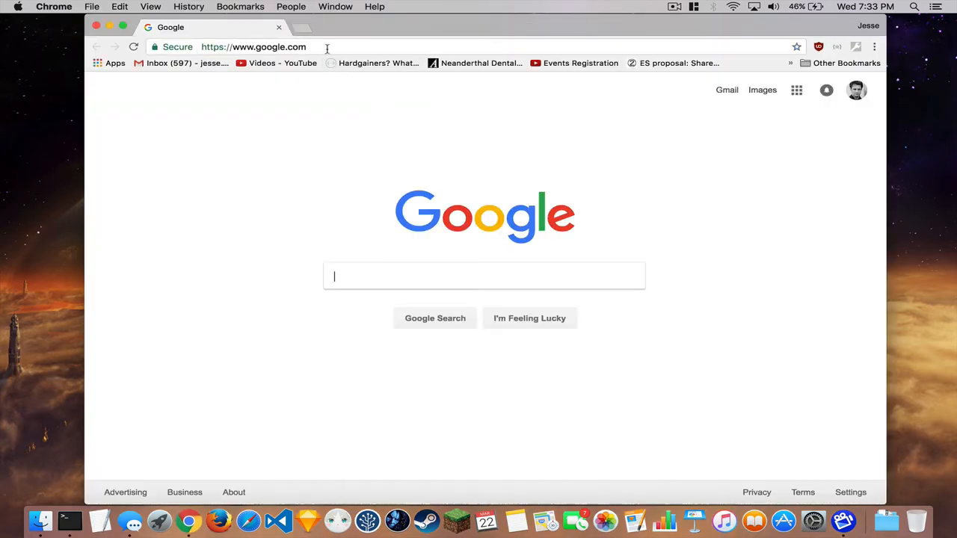
# Create a new access key for the IAM user in the AWS console
pyautogui.write('aws.amazon.com')
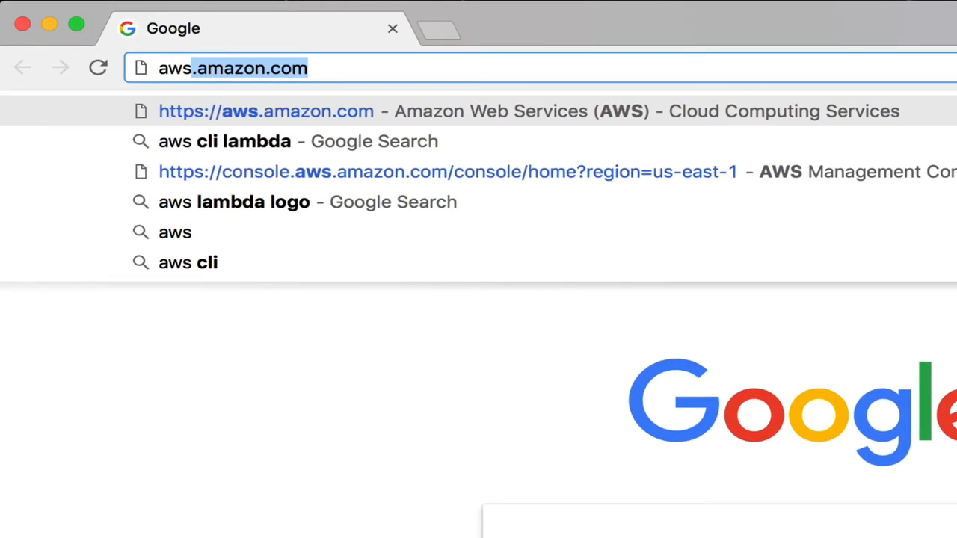
pyautogui.click(447, 170)
pyautogui.write('IAM')
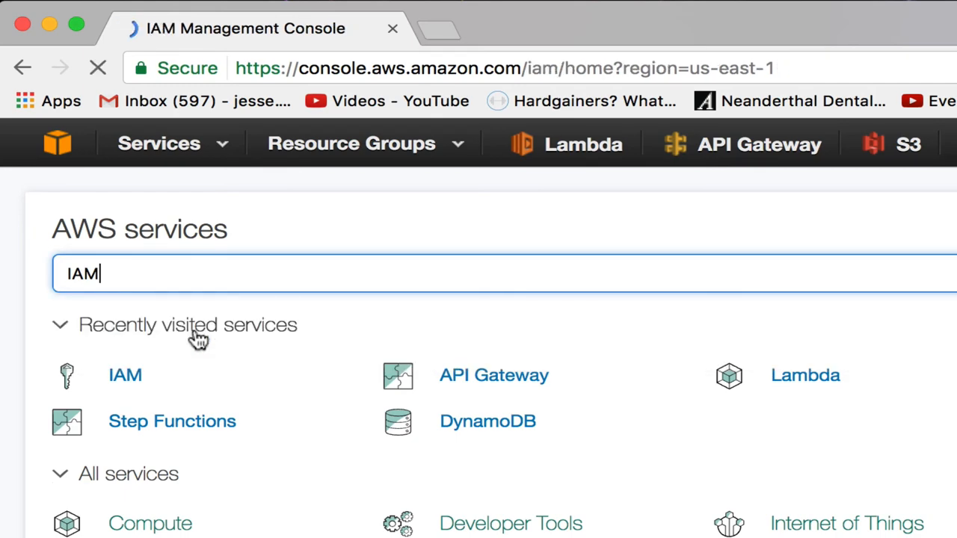
pyautogui.click(126, 374)
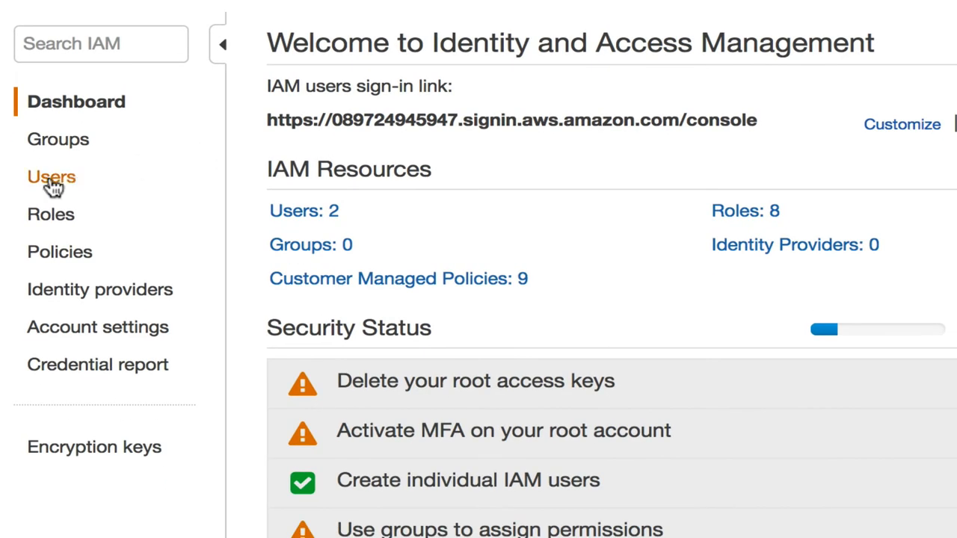
pyautogui.click(51, 177)
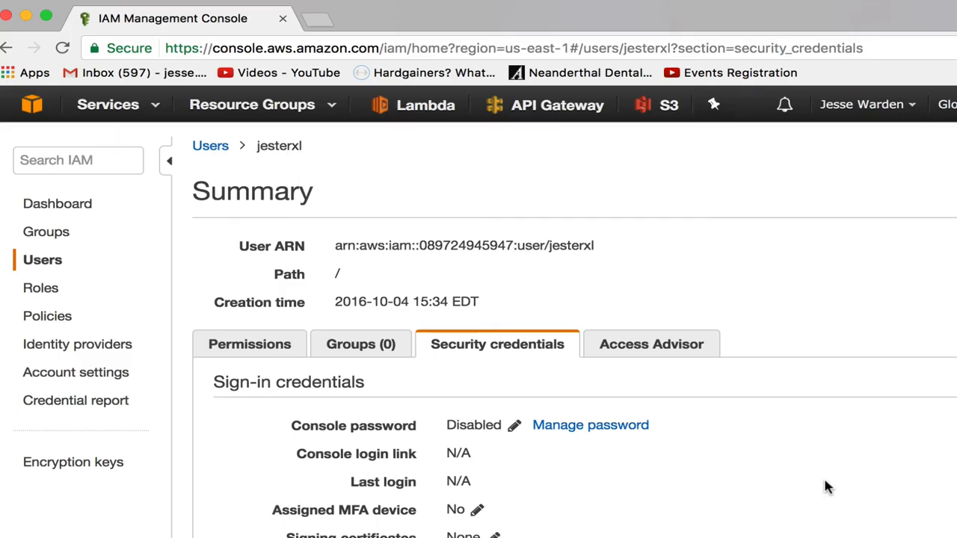
pyautogui.moveTo(815, 491)
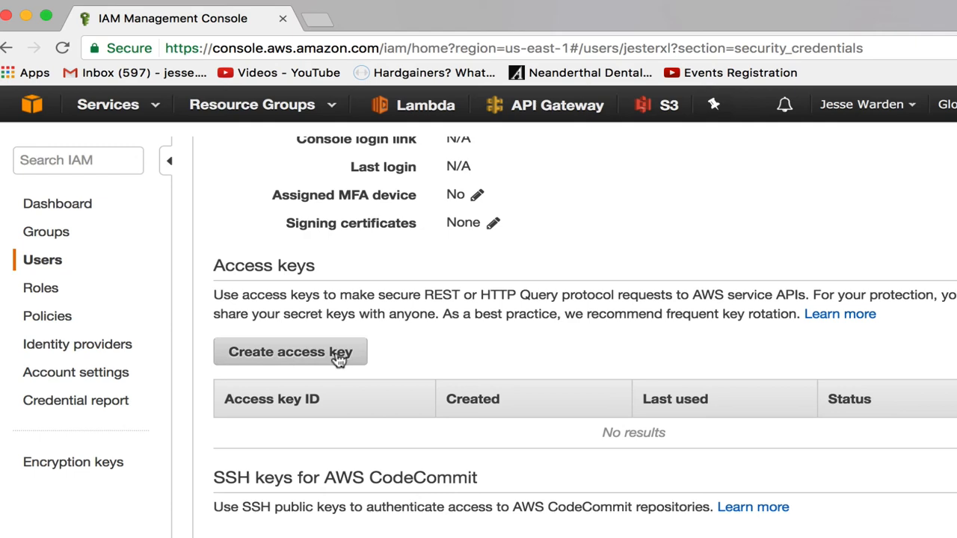
pyautogui.click(290, 351)
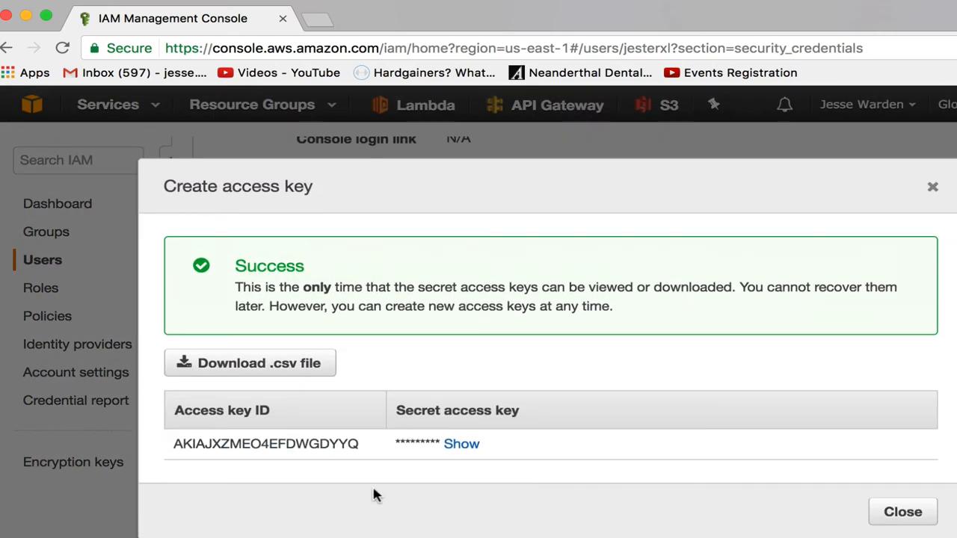
pyautogui.moveTo(257, 449)
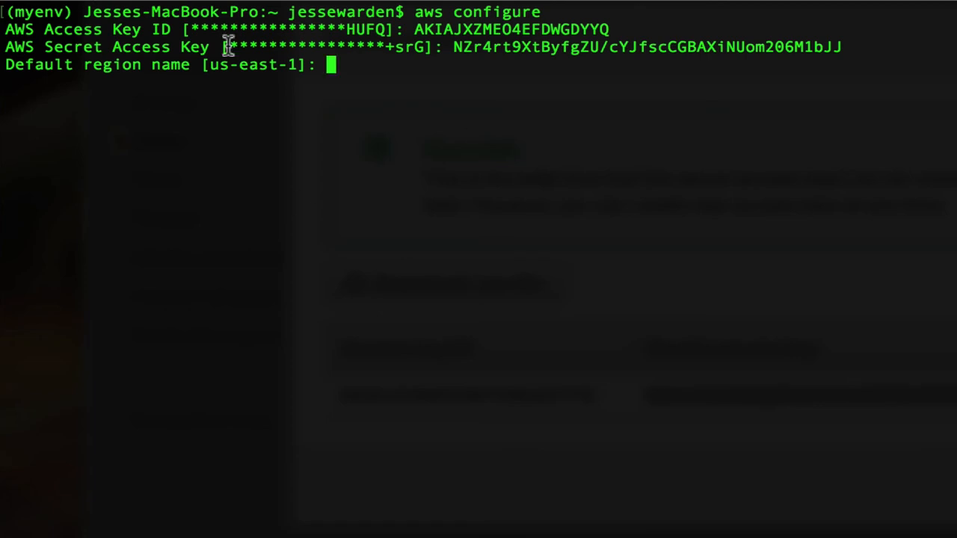
# Accept region us-east-1 and list the Lambda functions as JSON with aws lambda list-functions
pyautogui.press('enter')
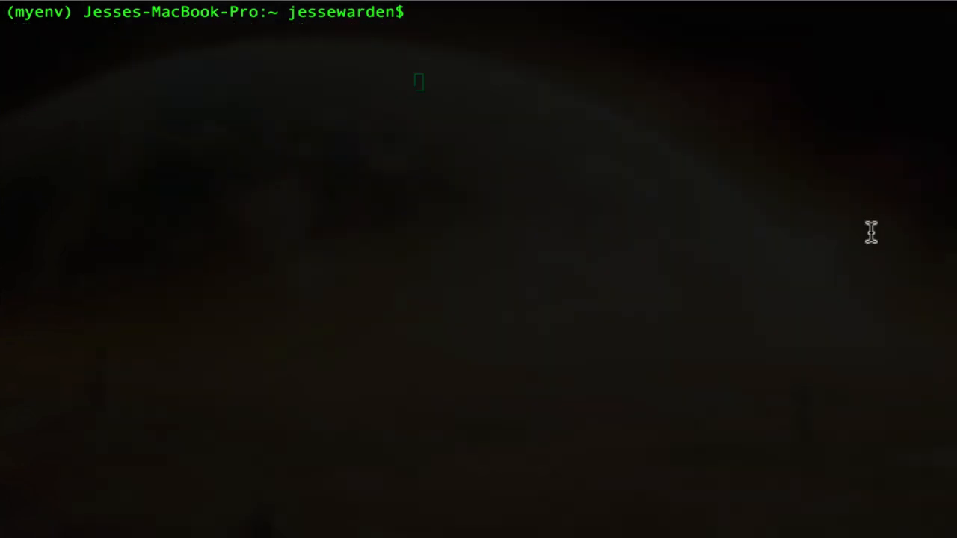
pyautogui.write('aws lambda')
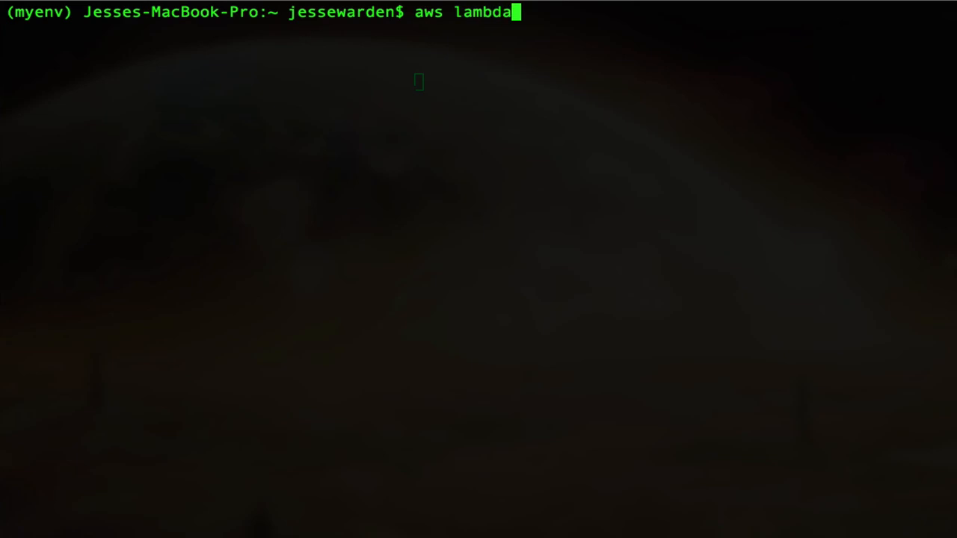
pyautogui.write('list-functions')
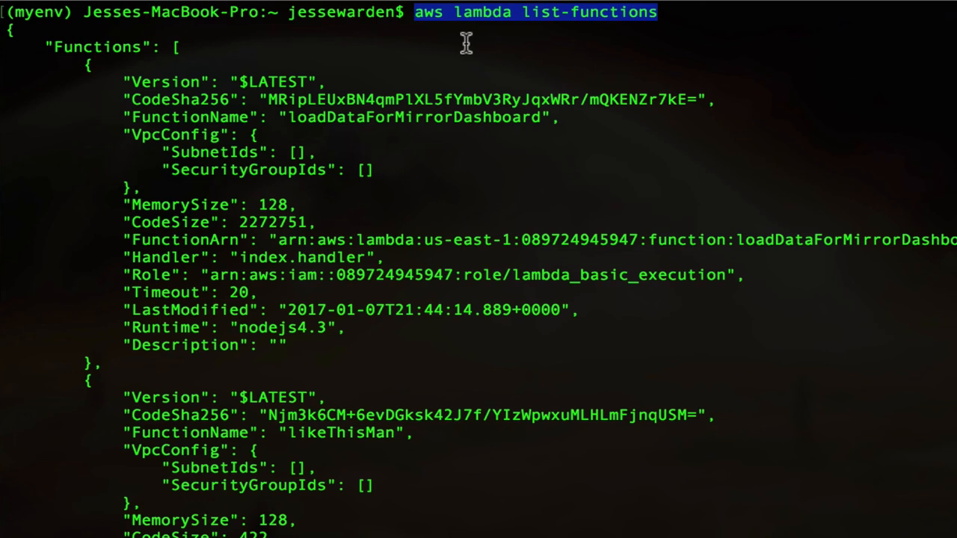
pyautogui.moveTo(490, 125)
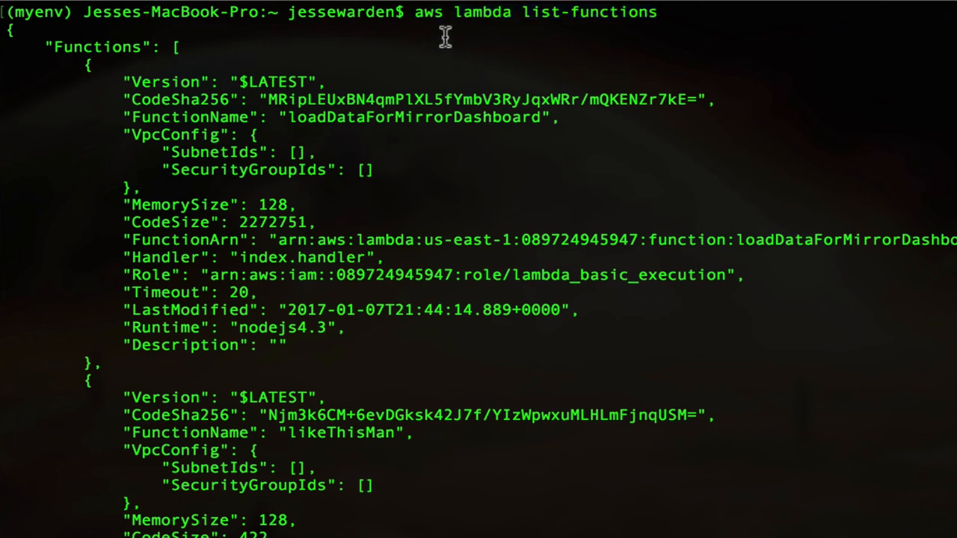
pyautogui.moveTo(695, 27)
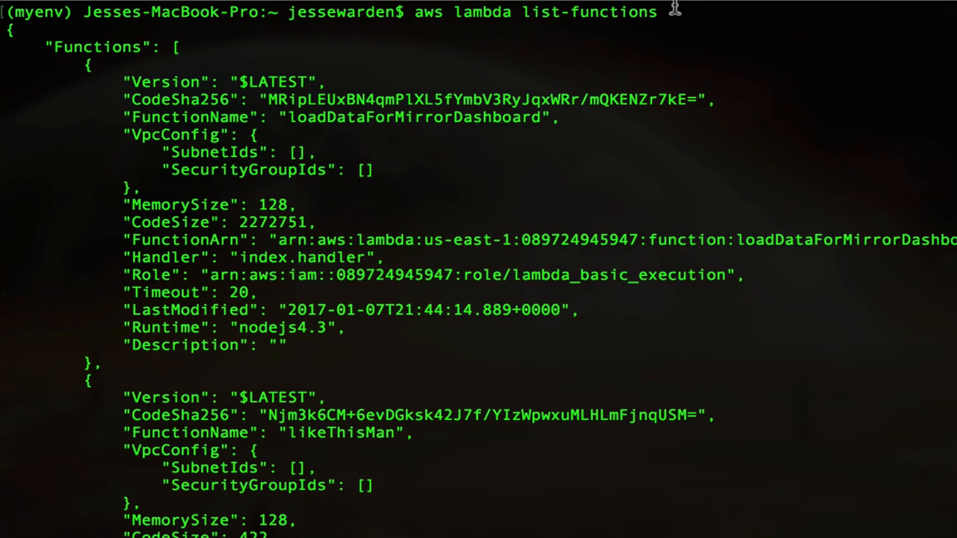
pyautogui.moveTo(841, 257)
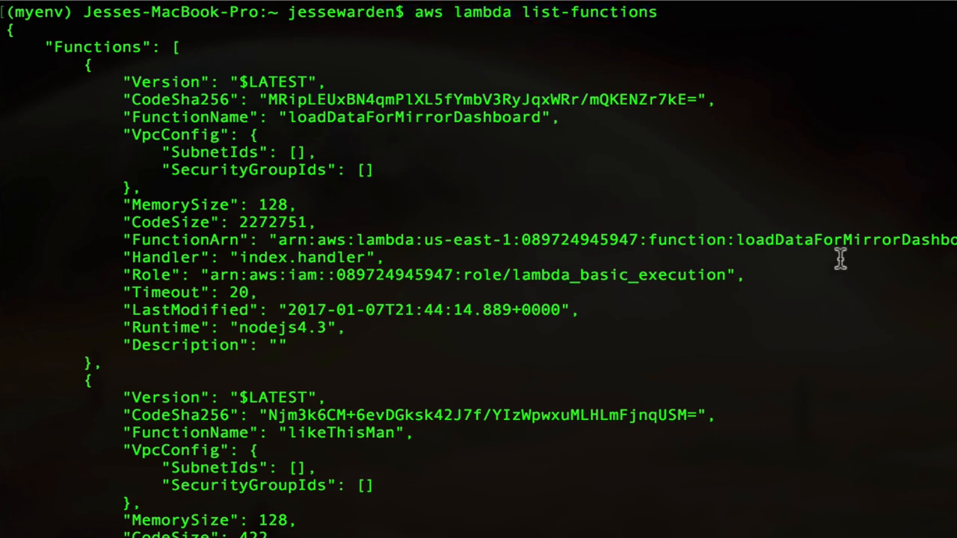